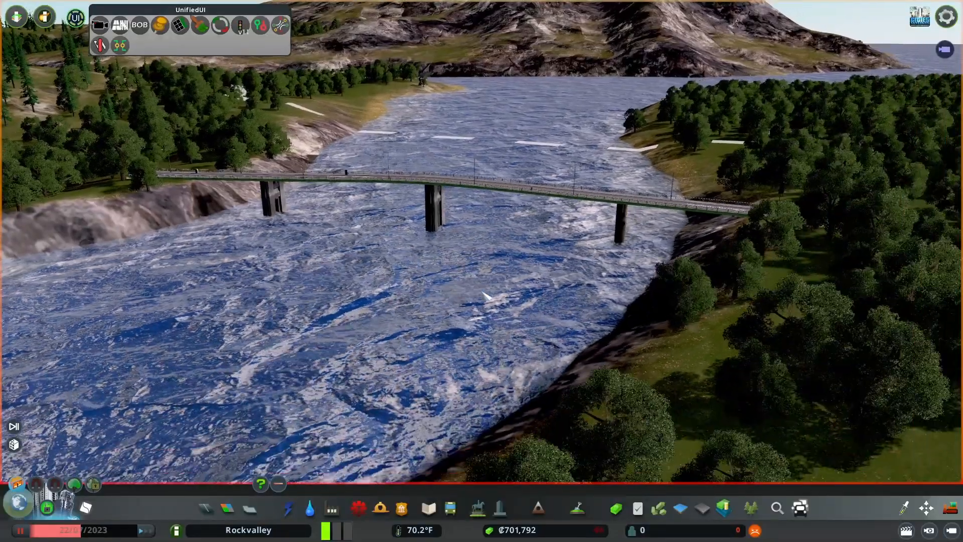
Step: Draw a two-lane 2U elevated road at 3m elevation steps across the divided highway
{"action": "left_click", "coordinate": [204, 507]}
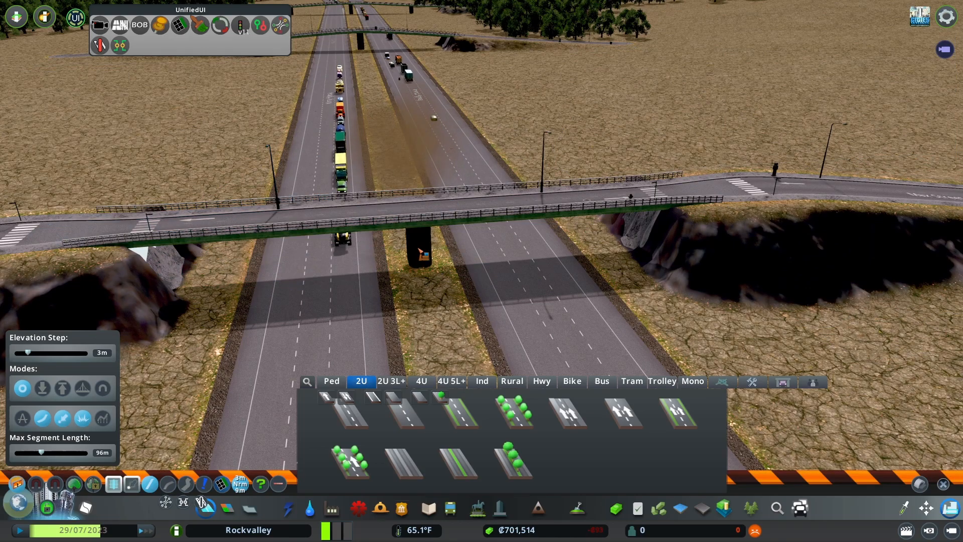
{"action": "left_click", "coordinate": [402, 411]}
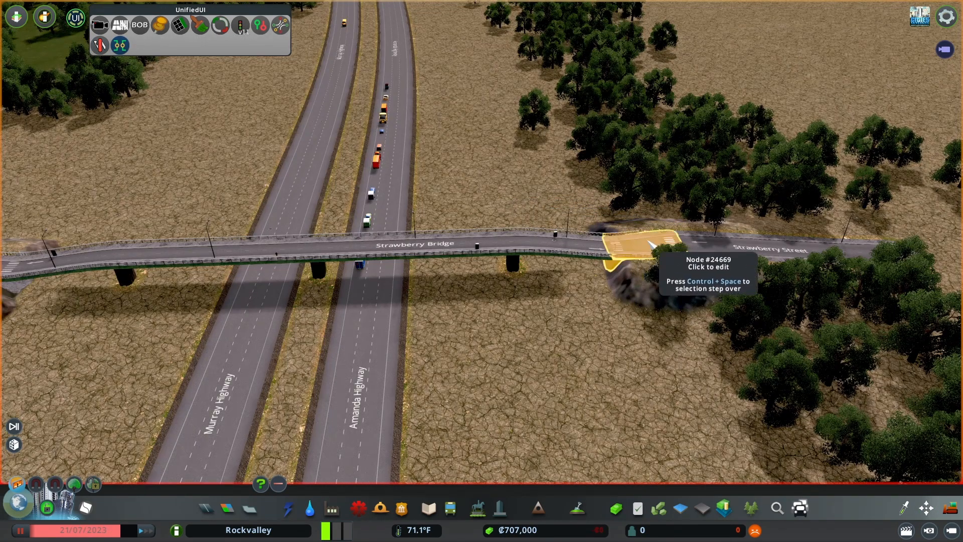
Step: Select Strawberry Bridge's east end node for editing
{"action": "left_click", "coordinate": [639, 252]}
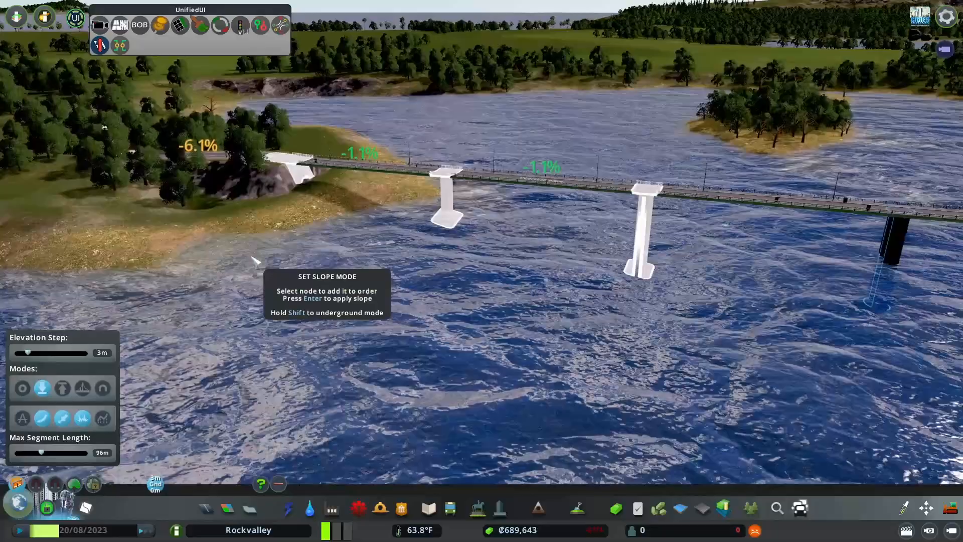
Step: Apply the even -1.1% slope along the river bridge, then switch to highway road types
{"action": "key", "text": "Enter"}
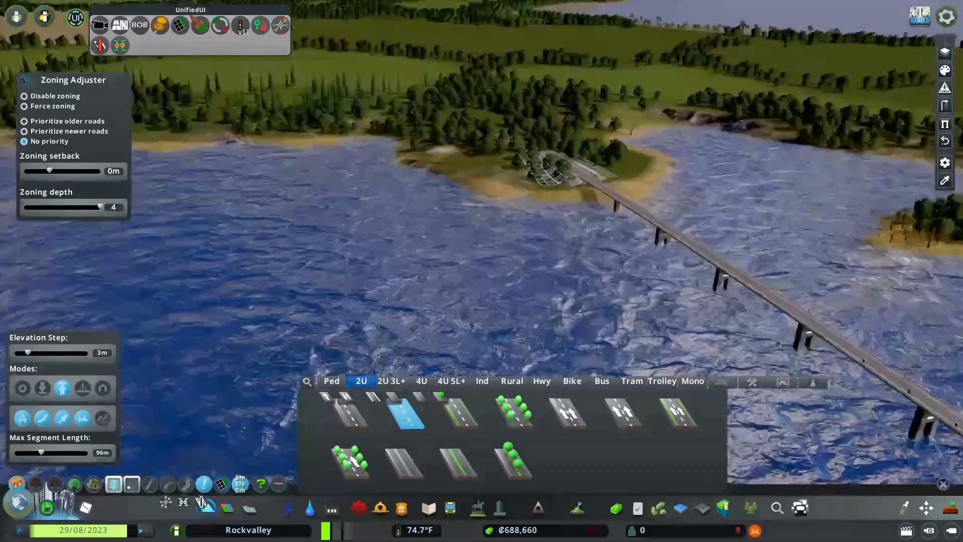
{"action": "left_click", "coordinate": [540, 380]}
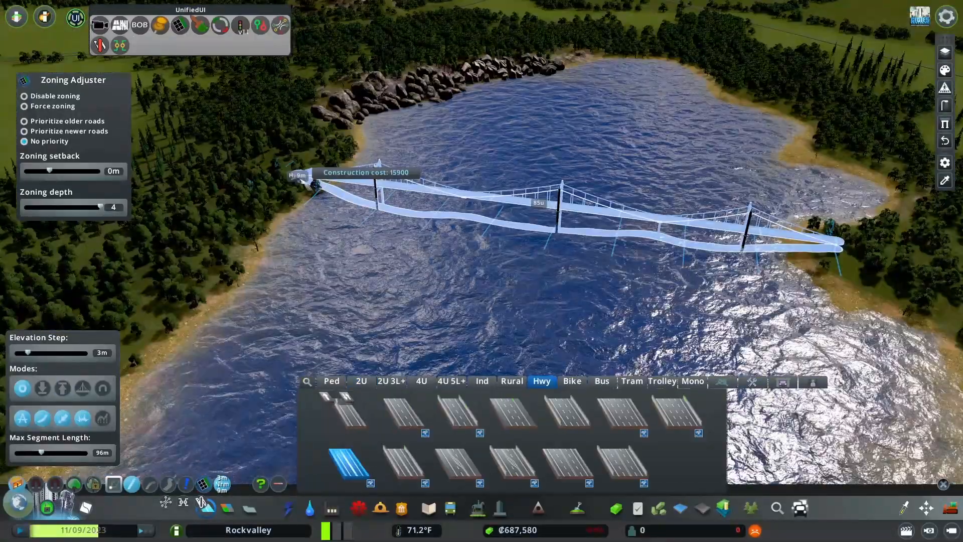